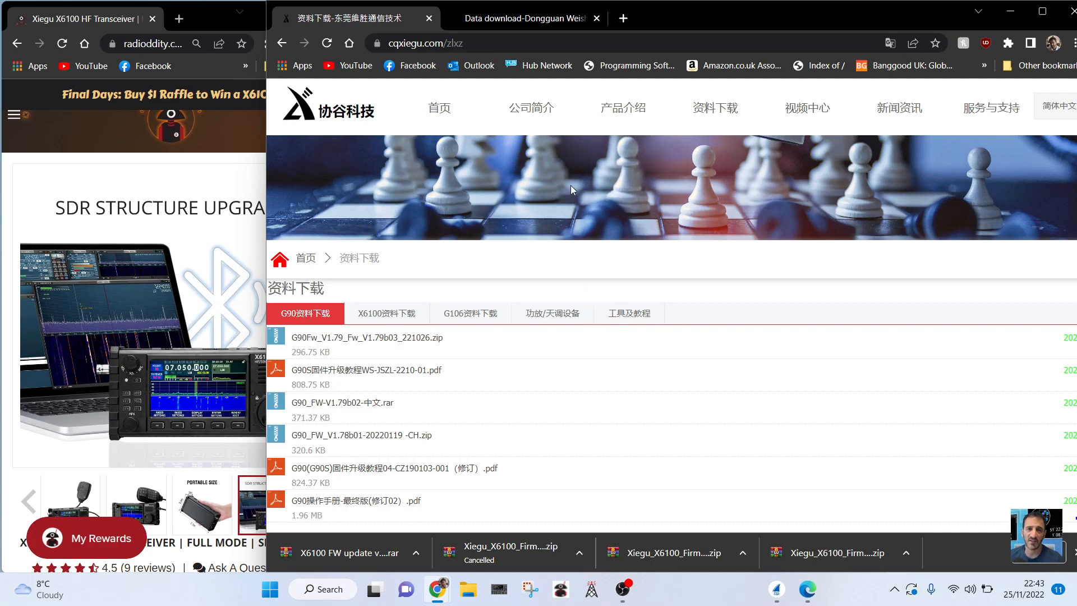
Step: Open the X6100 FW v1.1.6 .rar from the English download page and dismiss WinRAR's trial notice
left_click(422, 313)
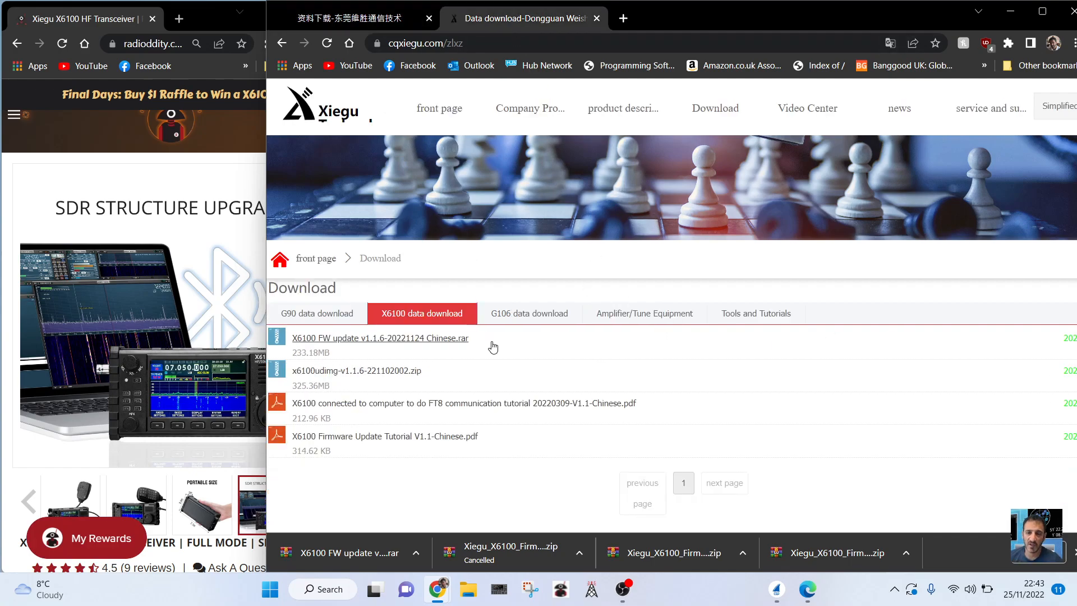
mouse_move(380, 338)
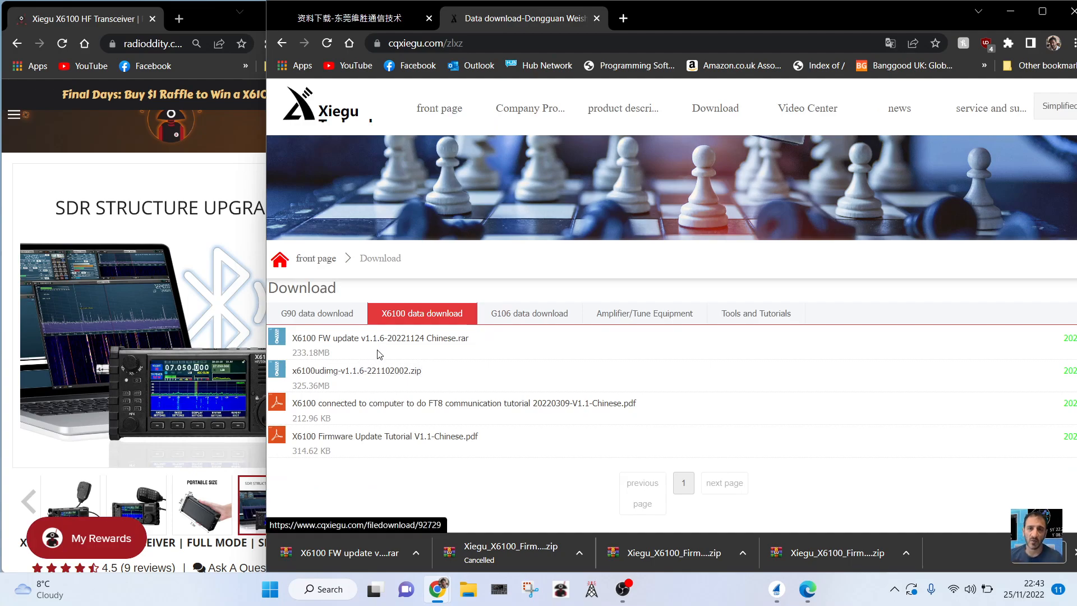
mouse_move(387, 343)
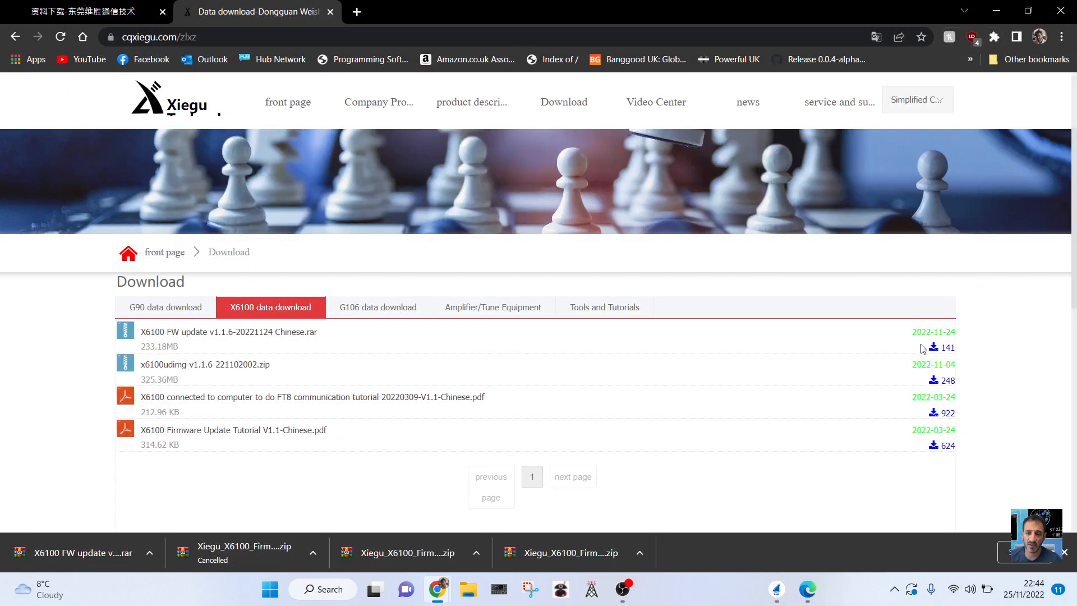
mouse_move(953, 342)
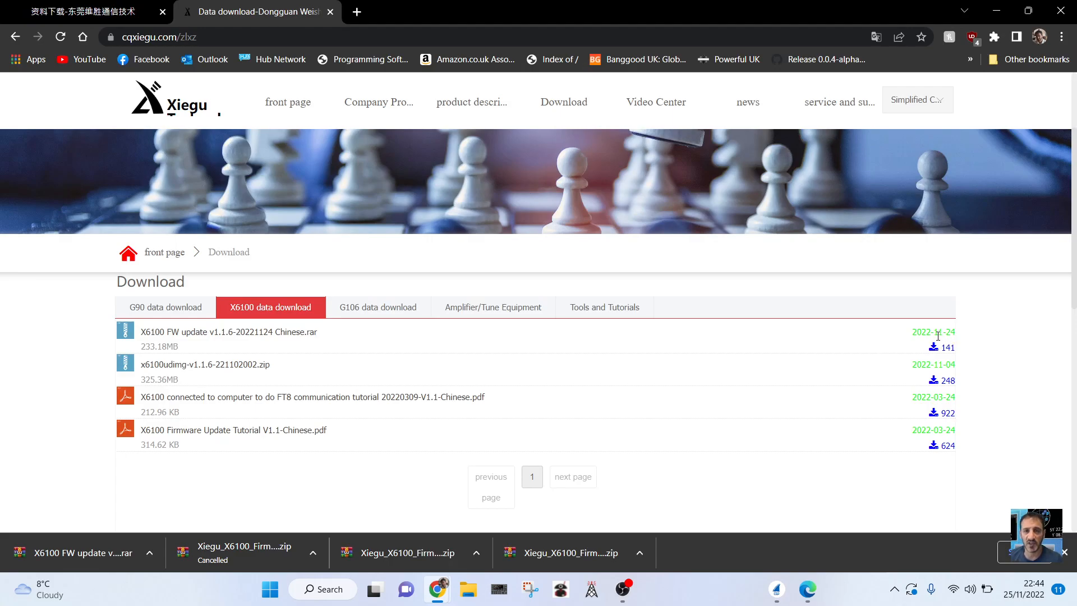
mouse_move(839, 102)
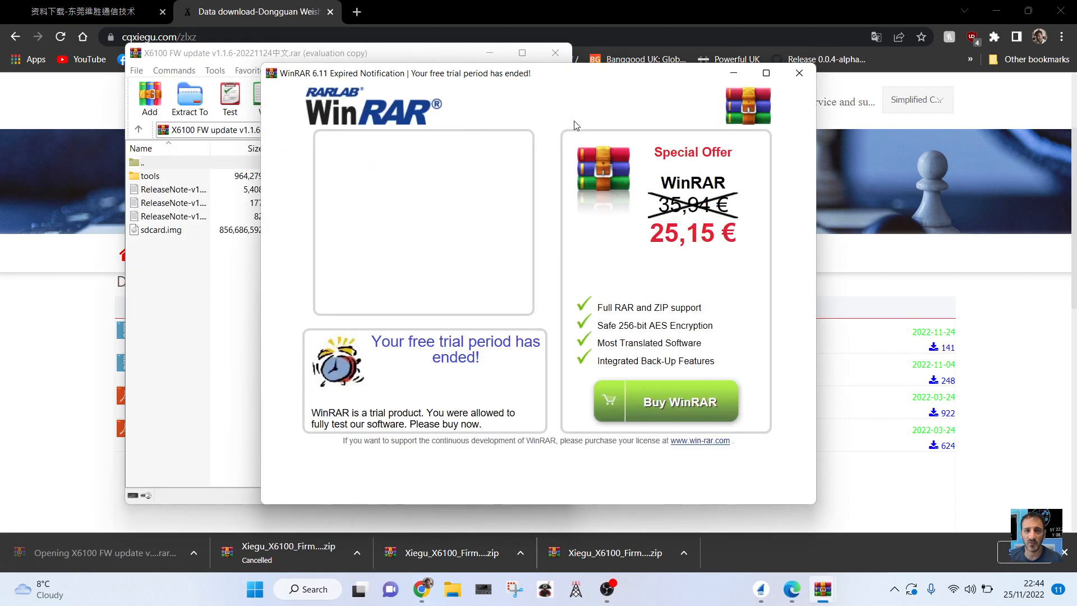
left_click(797, 73)
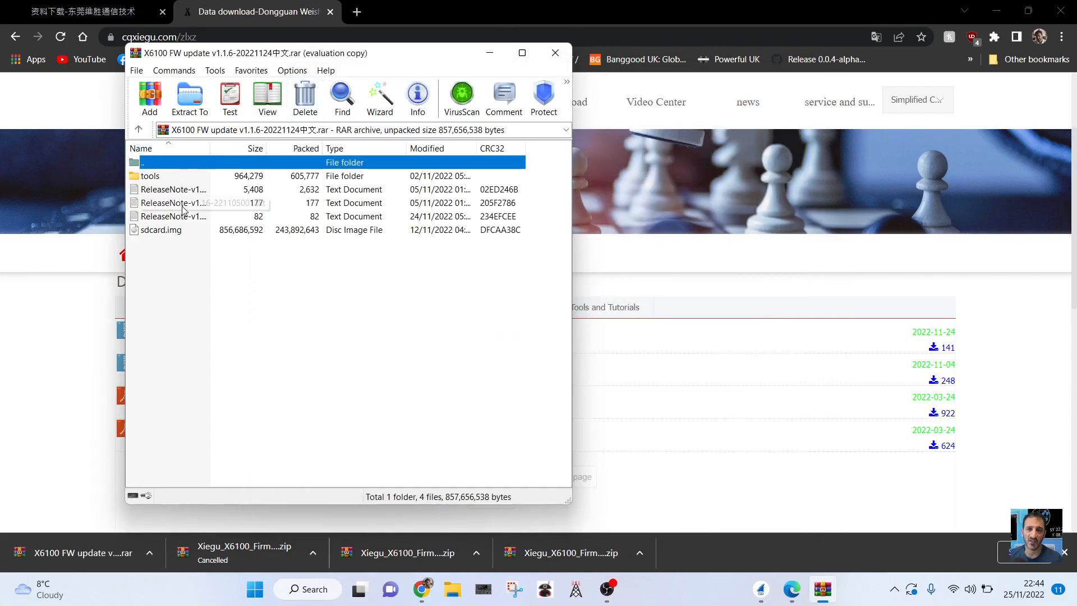
left_click(172, 188)
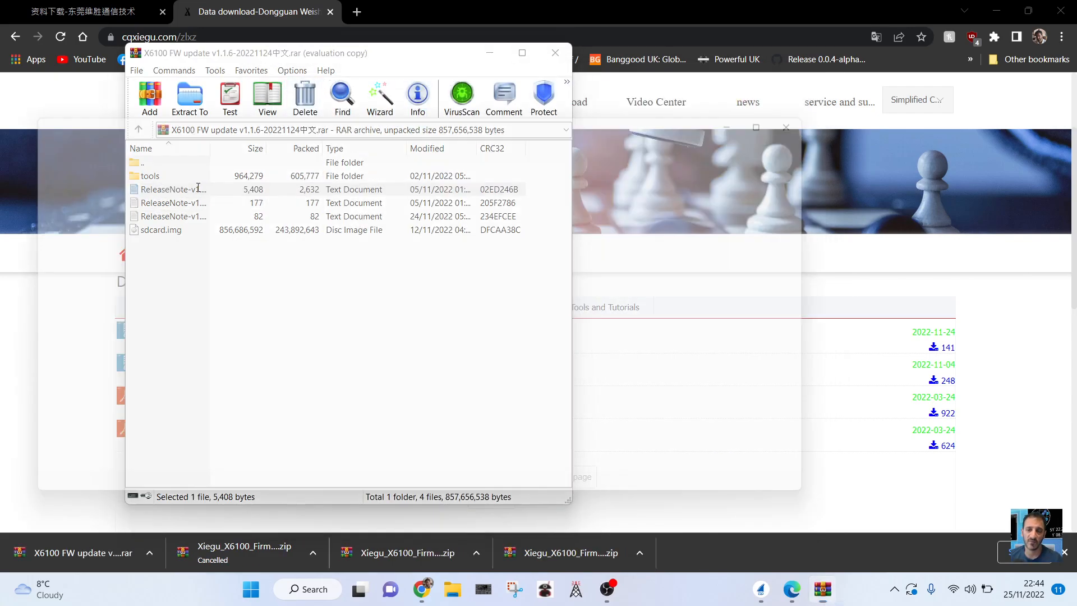
Step: Read ReleaseNote-v1.1.6 in Notepad from the CI-V commands down to the com0com/hub4com setup
double_click(178, 189)
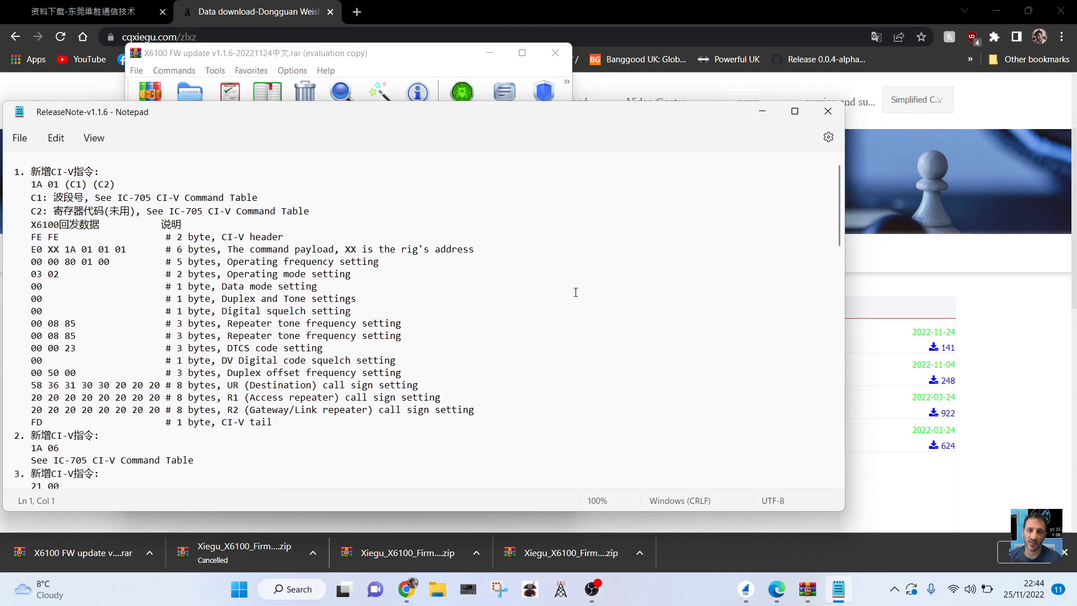
scroll("down", 3)
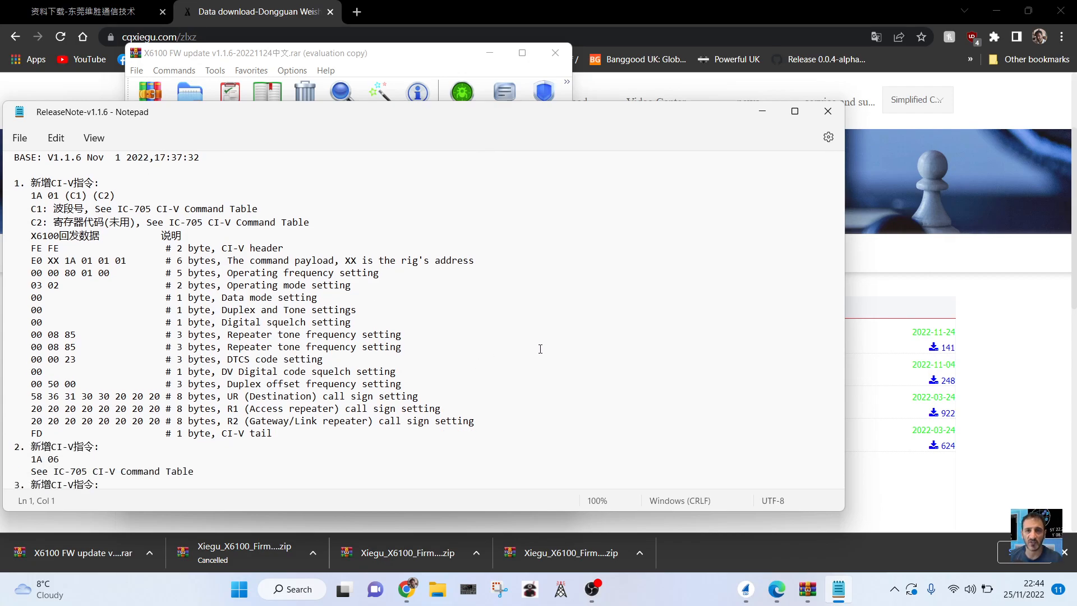
mouse_move(549, 345)
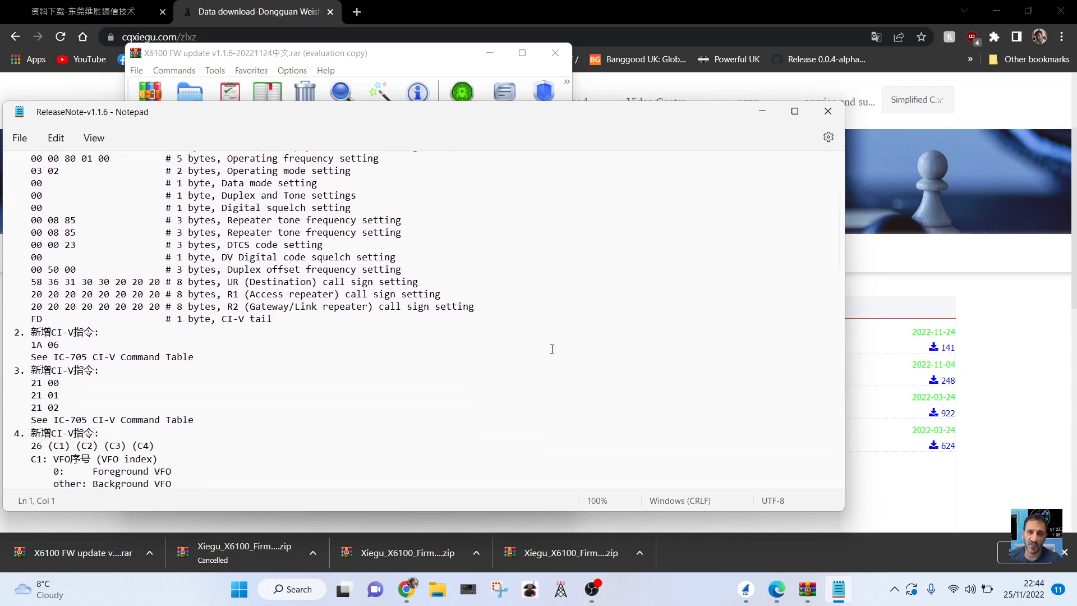
scroll("down", 3)
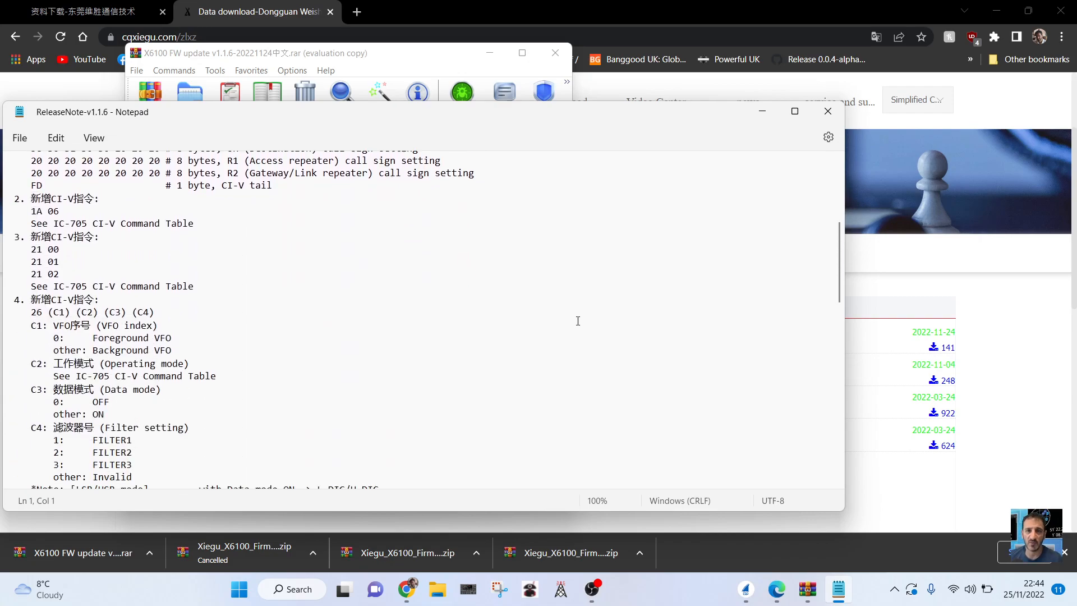
scroll("down", 3)
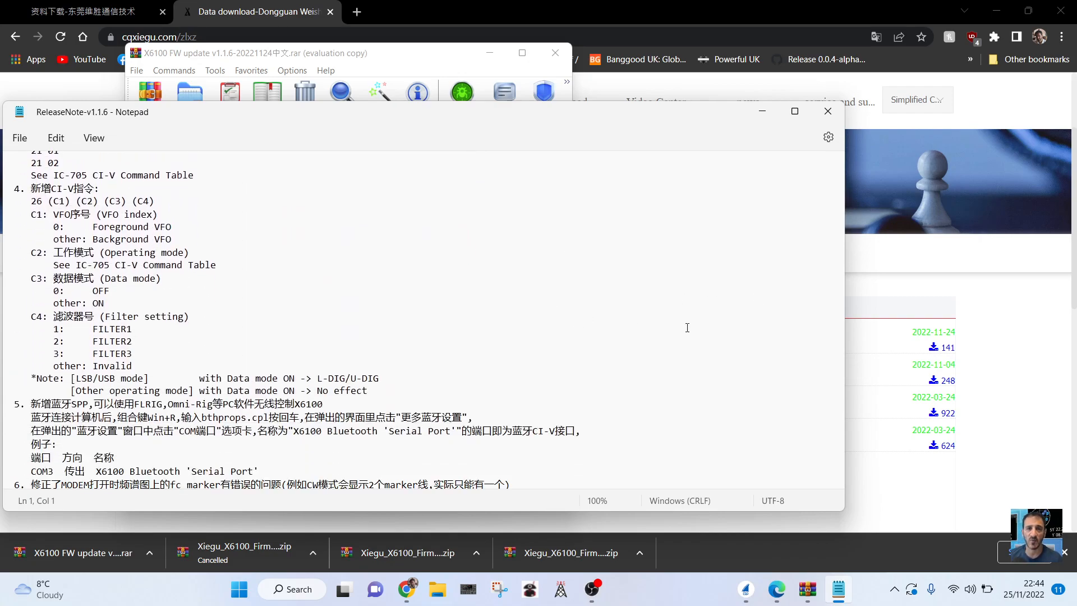
scroll("down", 3)
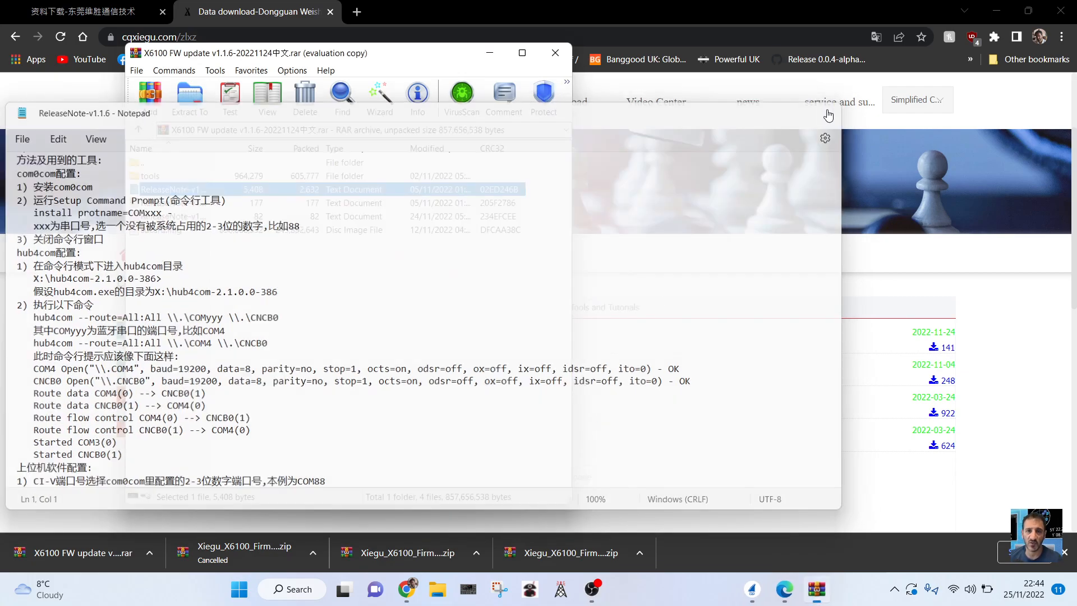
left_click(173, 203)
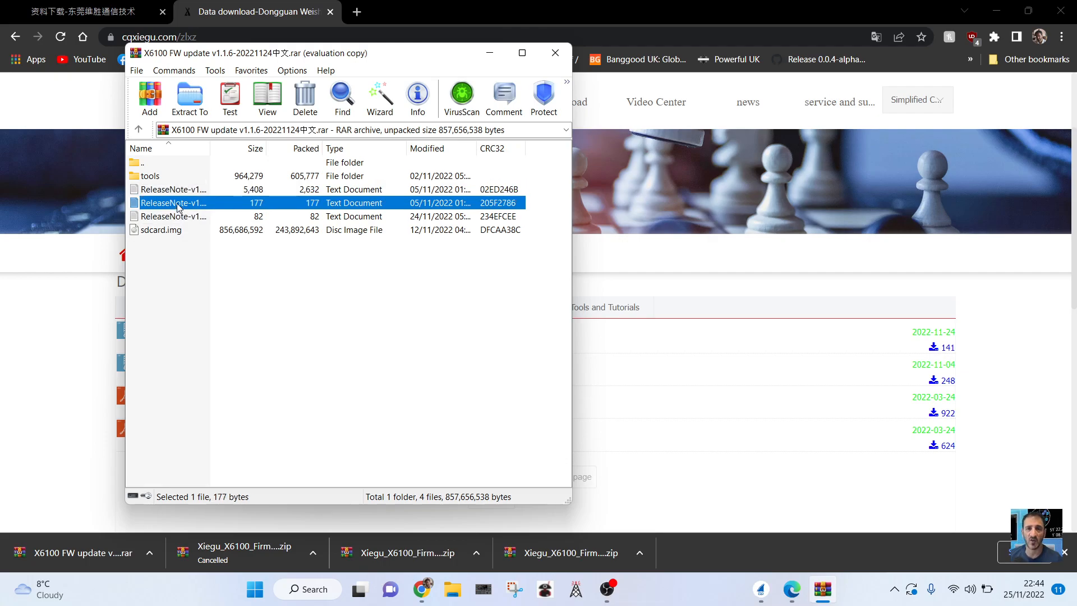
double_click(173, 203)
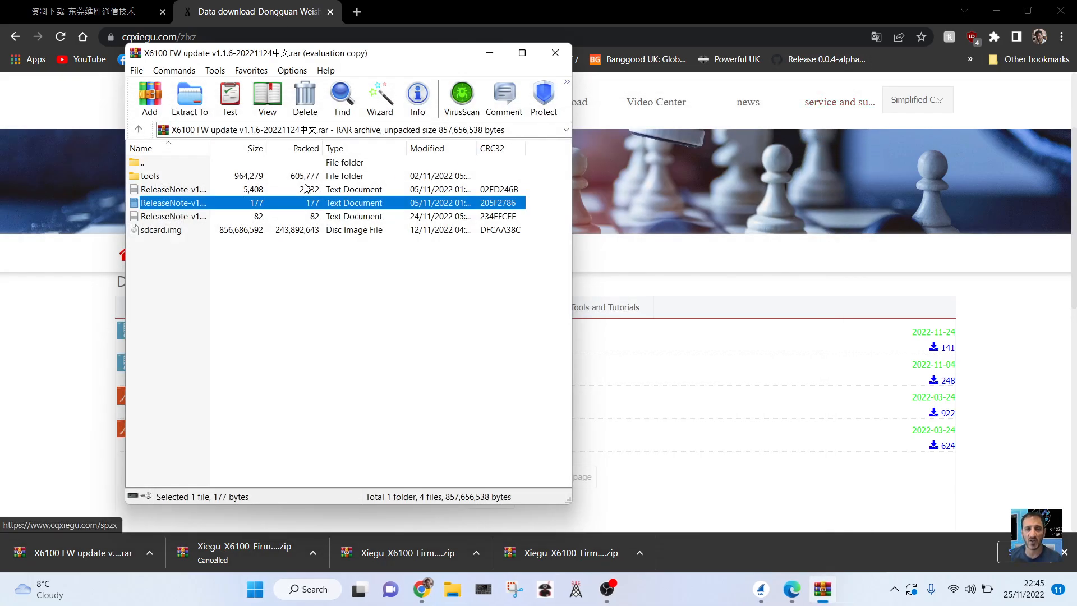
double_click(174, 203)
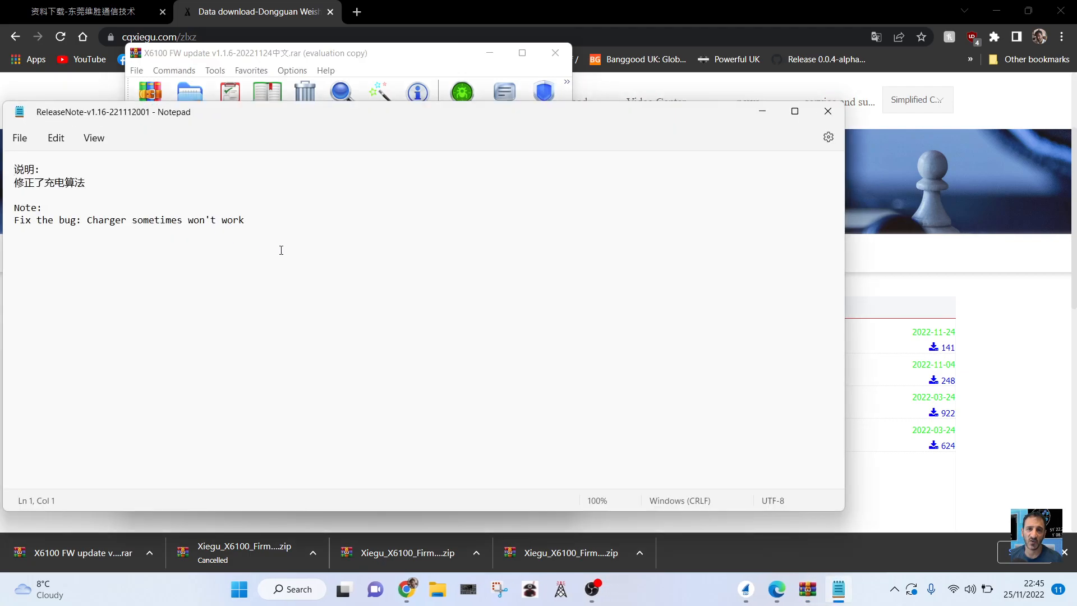
mouse_move(288, 244)
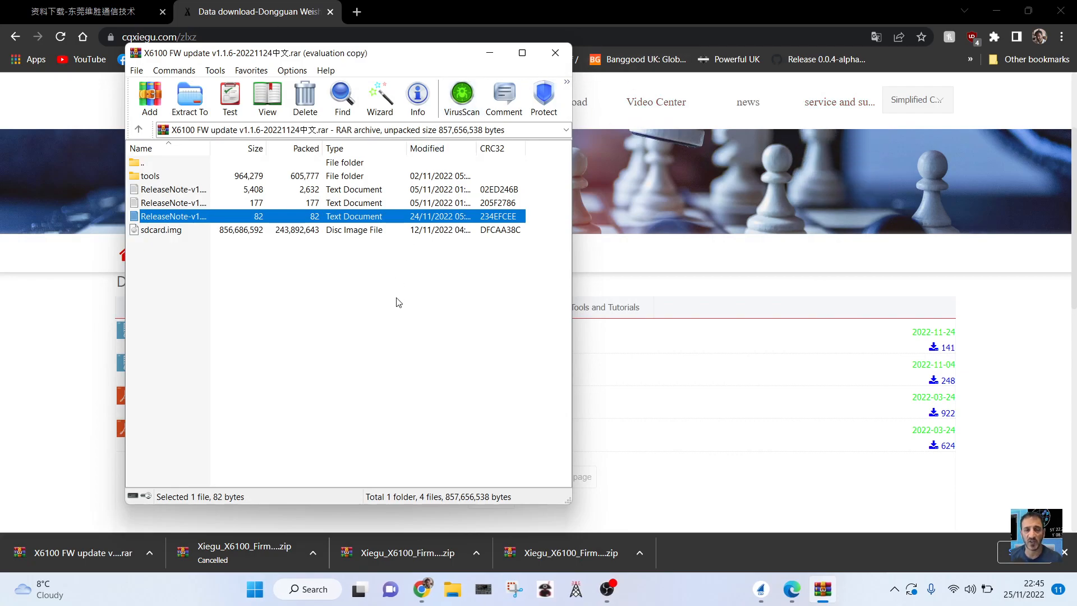
mouse_move(171, 238)
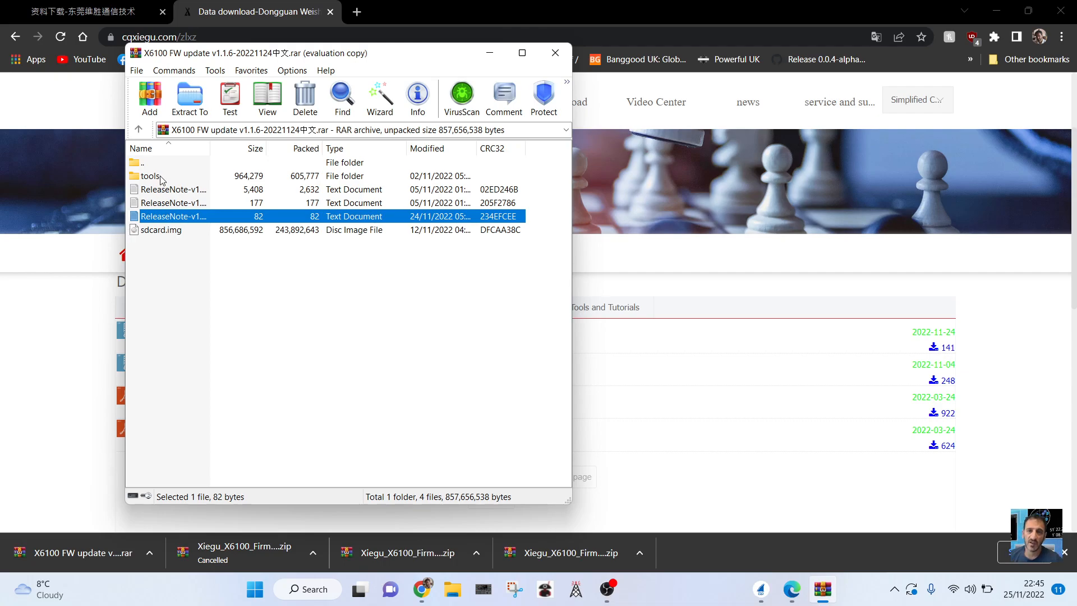
Step: Run Setup_com0com_v3.0.0.0_W7_x64_signed.exe from the archive's tools\com0com folder
double_click(149, 176)
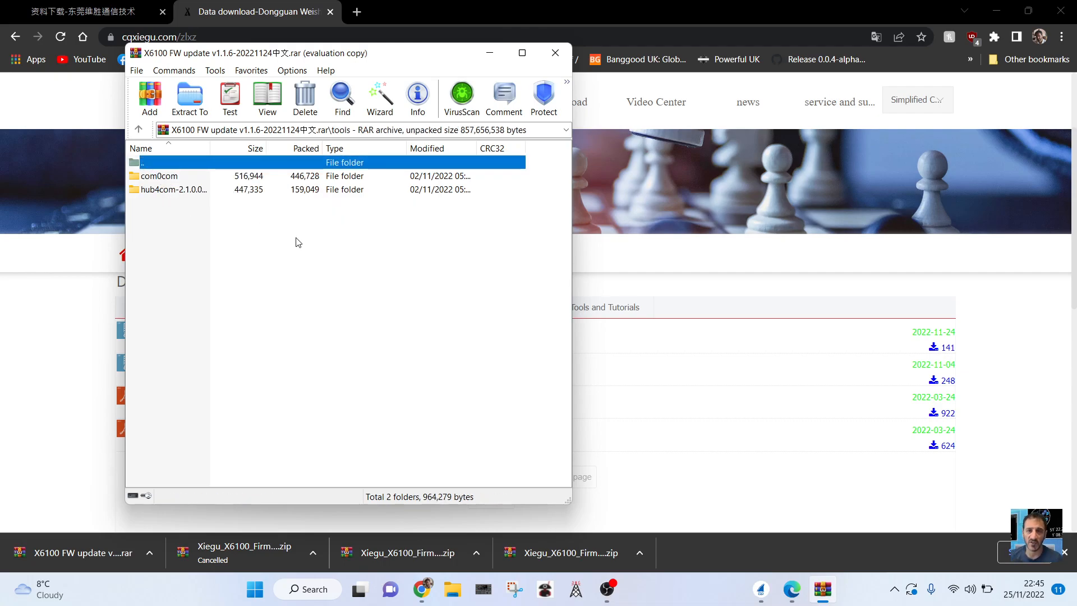
double_click(159, 176)
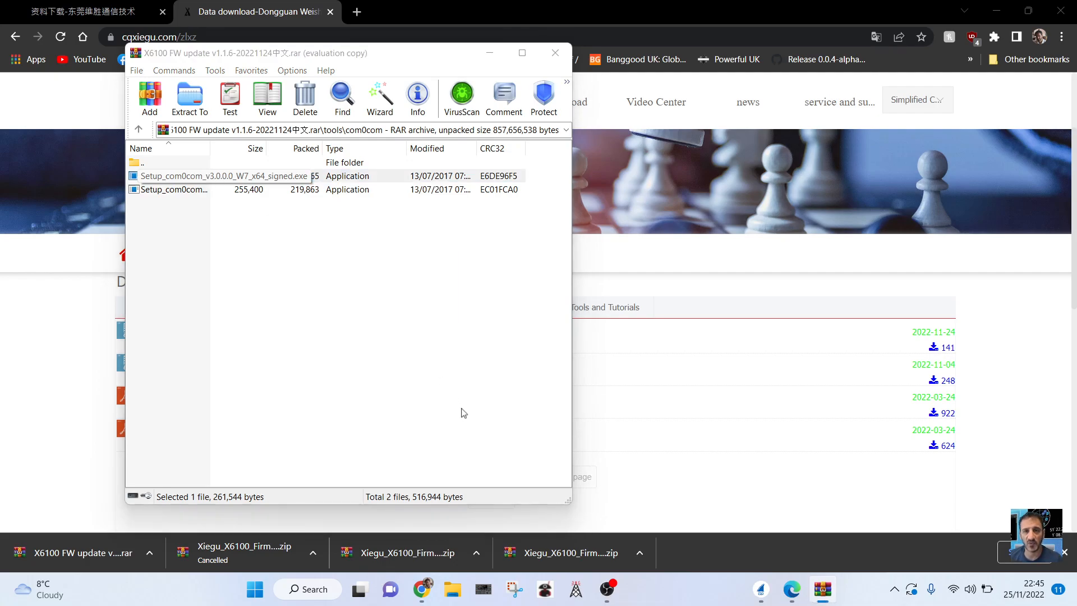
double_click(225, 176)
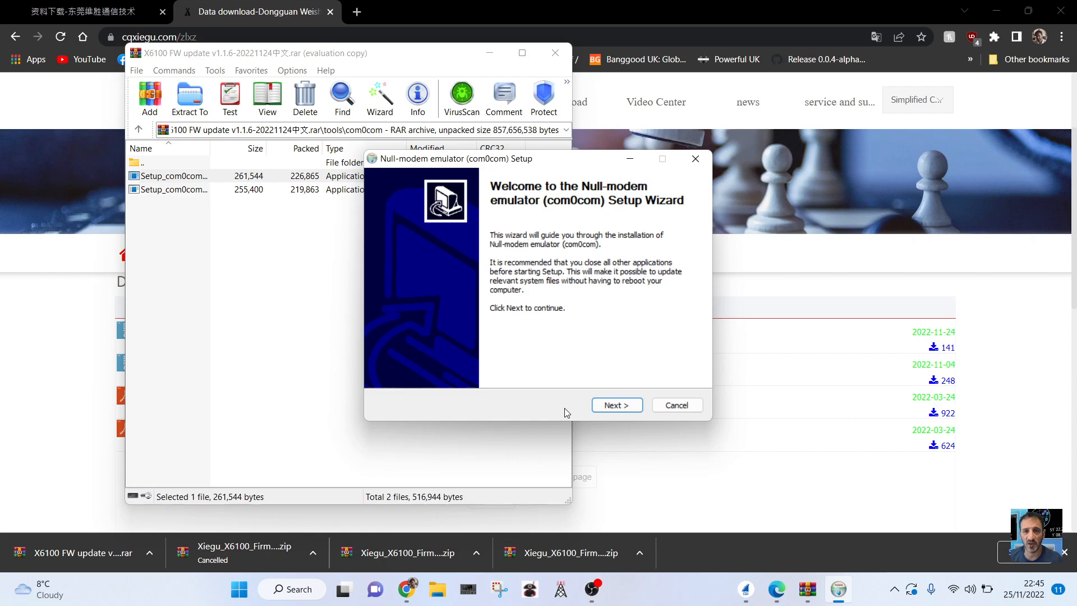
Step: Proceed through the com0com wizard with default components and approve the driver install
left_click(616, 405)
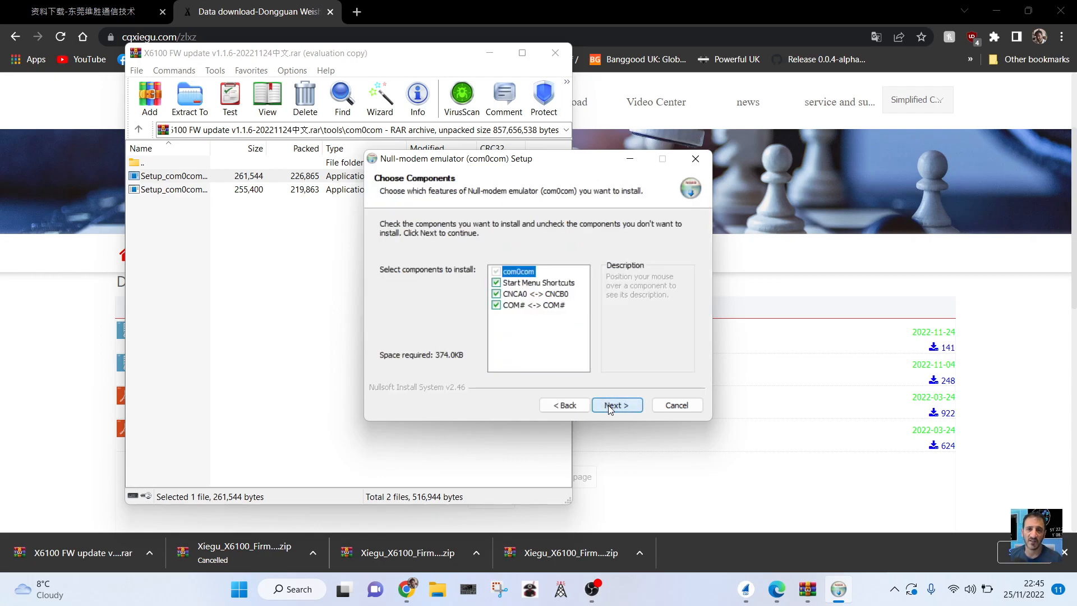
left_click(616, 405)
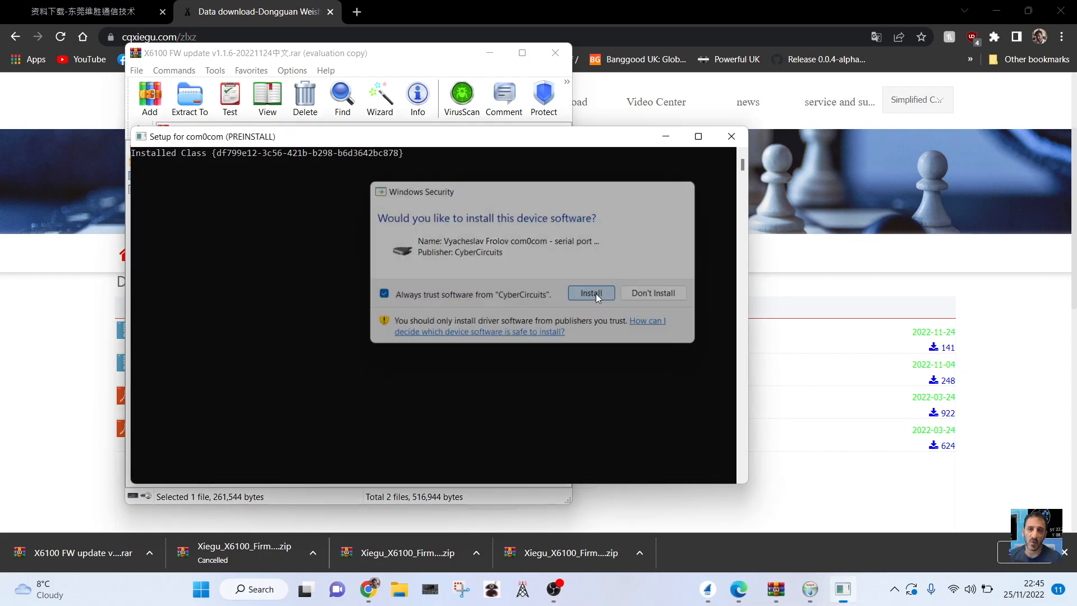
left_click(589, 293)
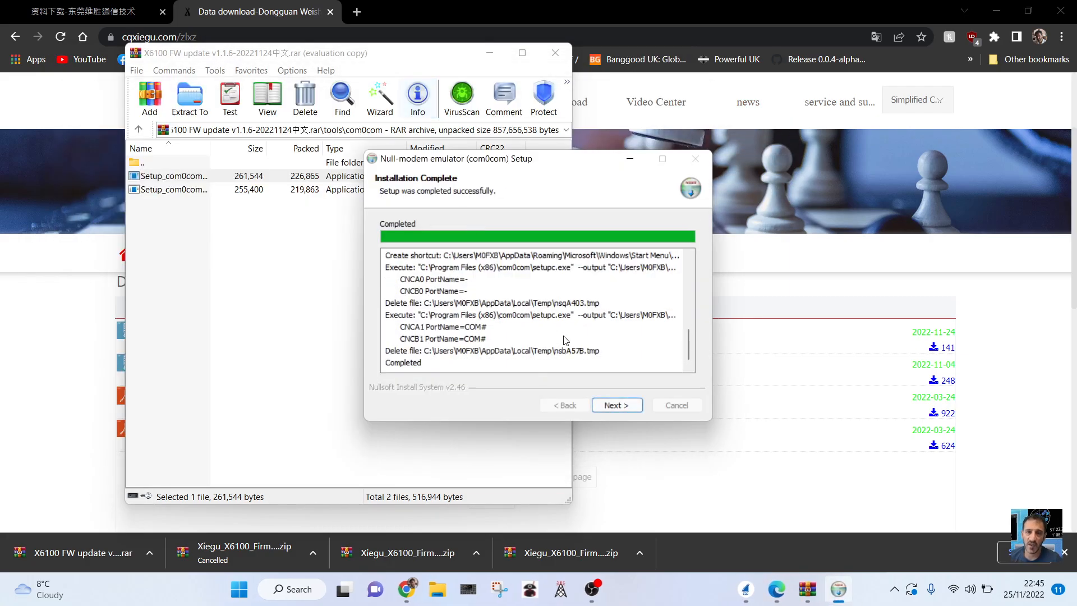
Step: Finish the wizard with Launch Setup and Show Readme ticked
left_click(616, 405)
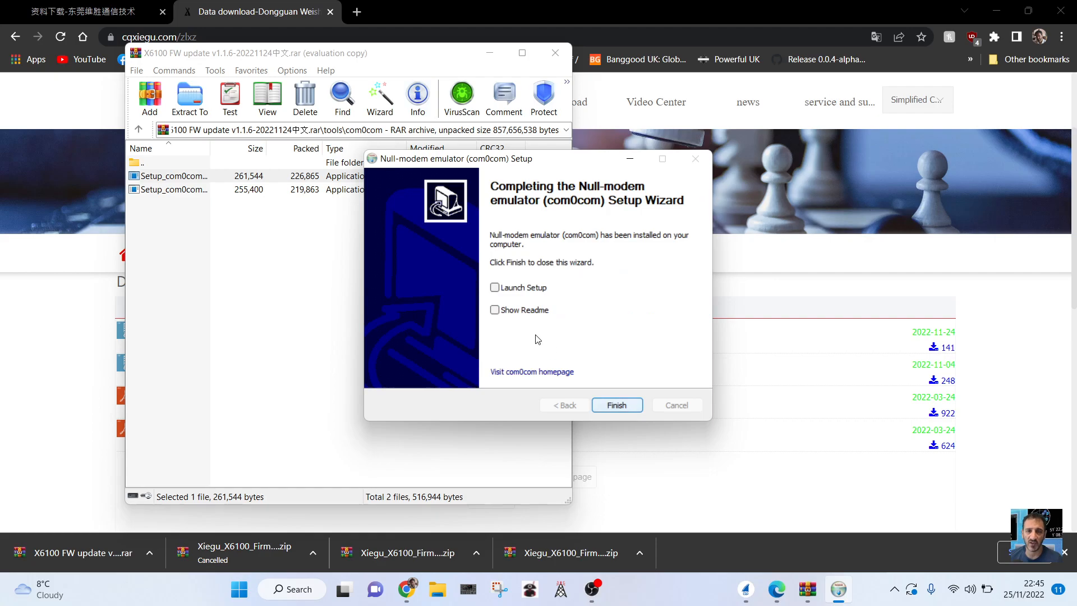
left_click(494, 287)
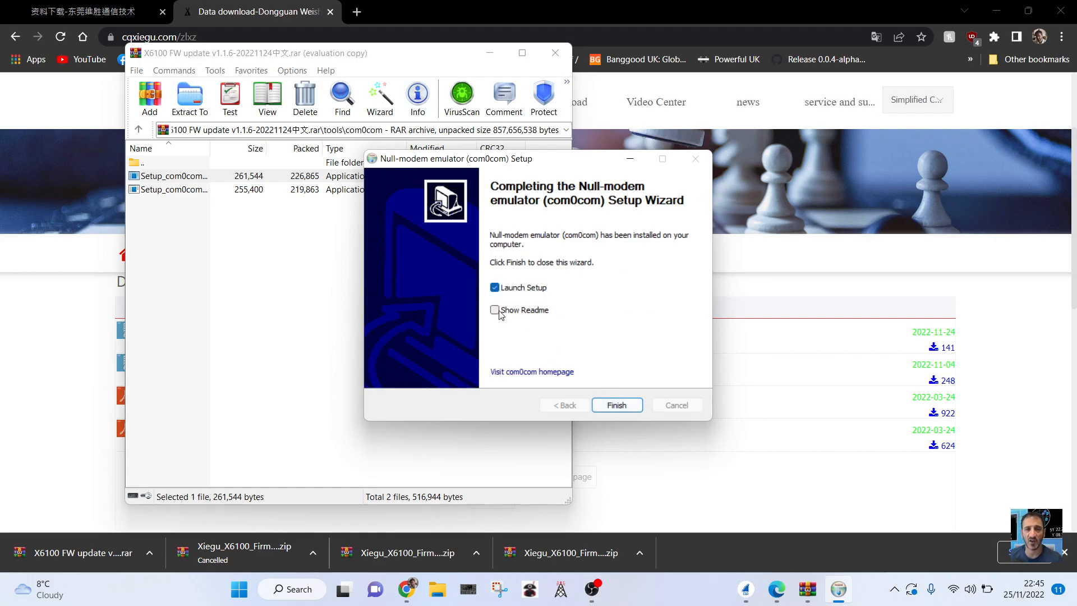
left_click(616, 405)
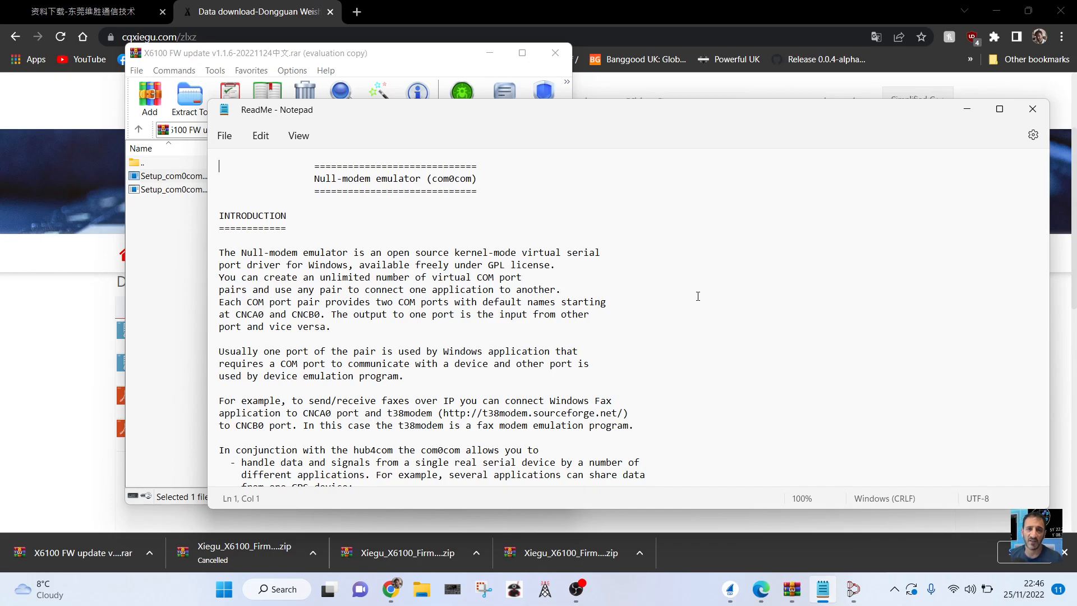
Step: Read the com0com ReadMe introduction, then bring the WinRAR archive window back to the front
scroll("down", 3)
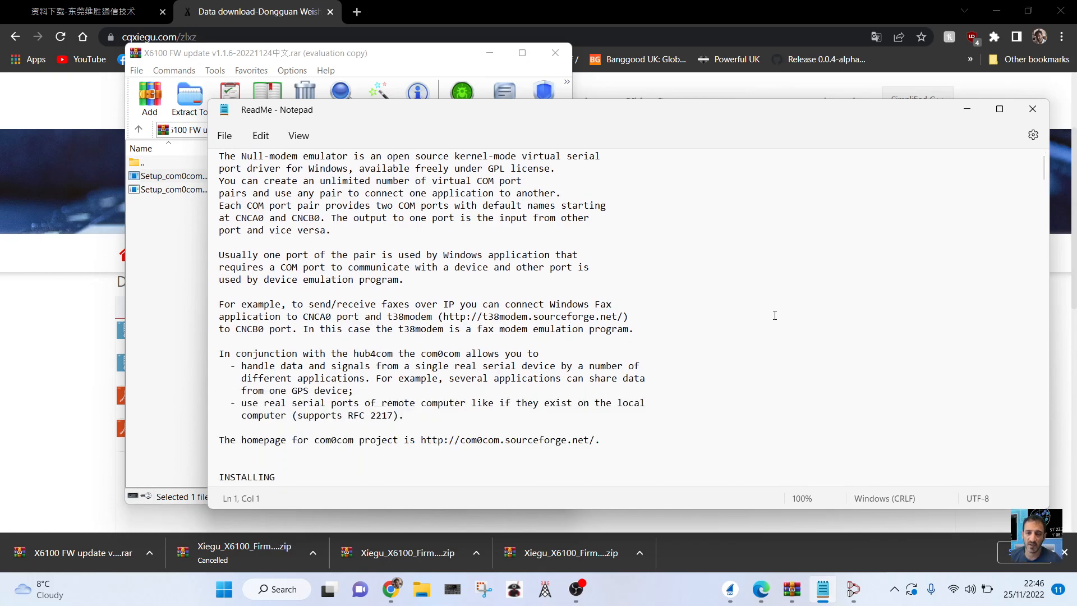
mouse_move(786, 351)
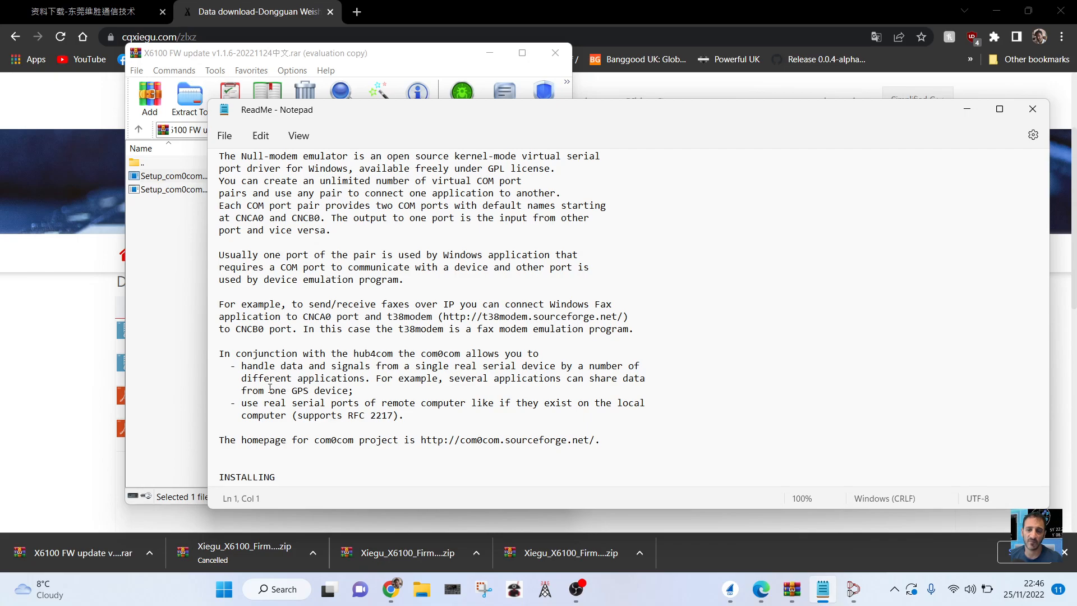
mouse_move(539, 418)
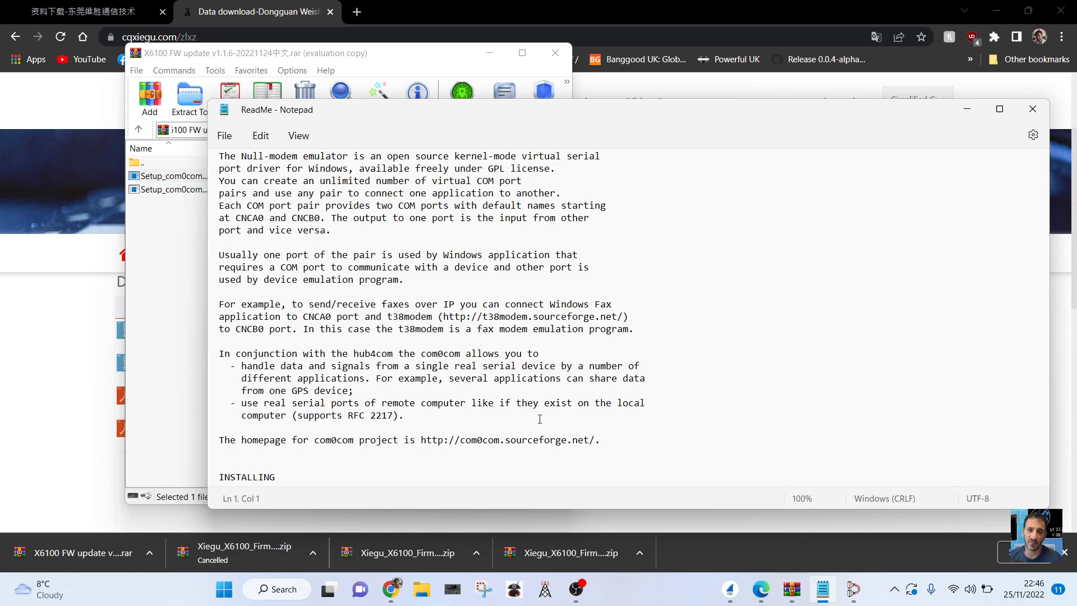
left_click(1032, 109)
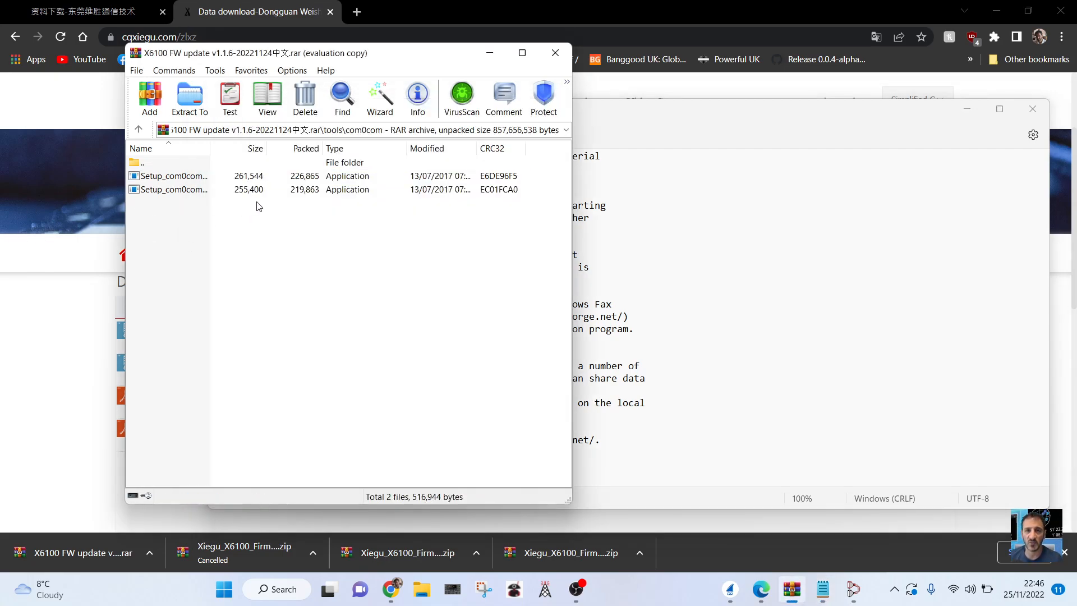
mouse_move(133, 535)
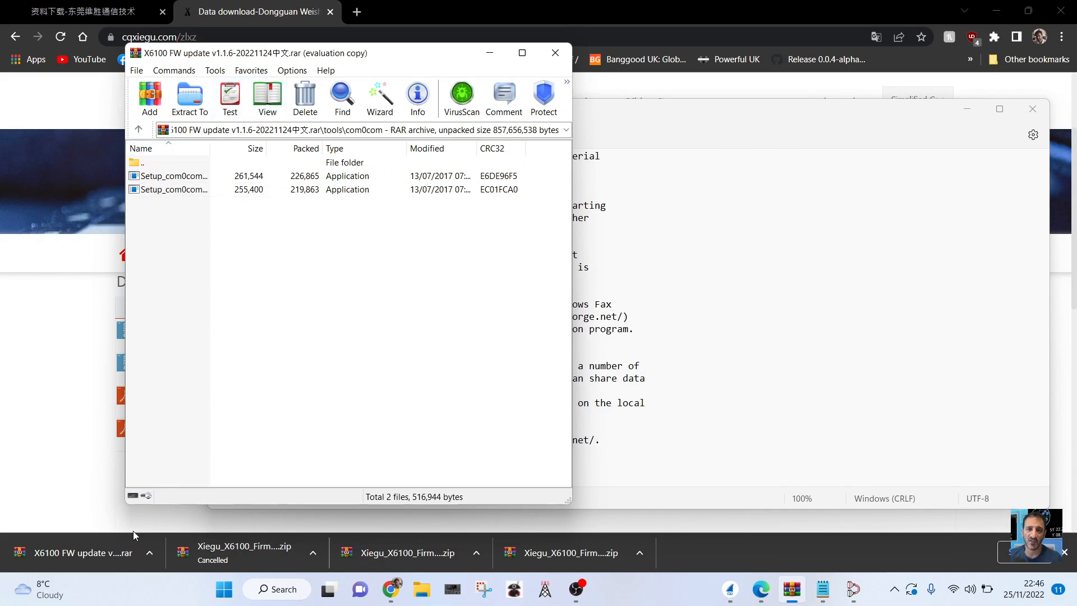
Step: Reopen the firmware .rar, navigate up through Downloads to C:\Users, and close WinRAR
left_click(138, 130)
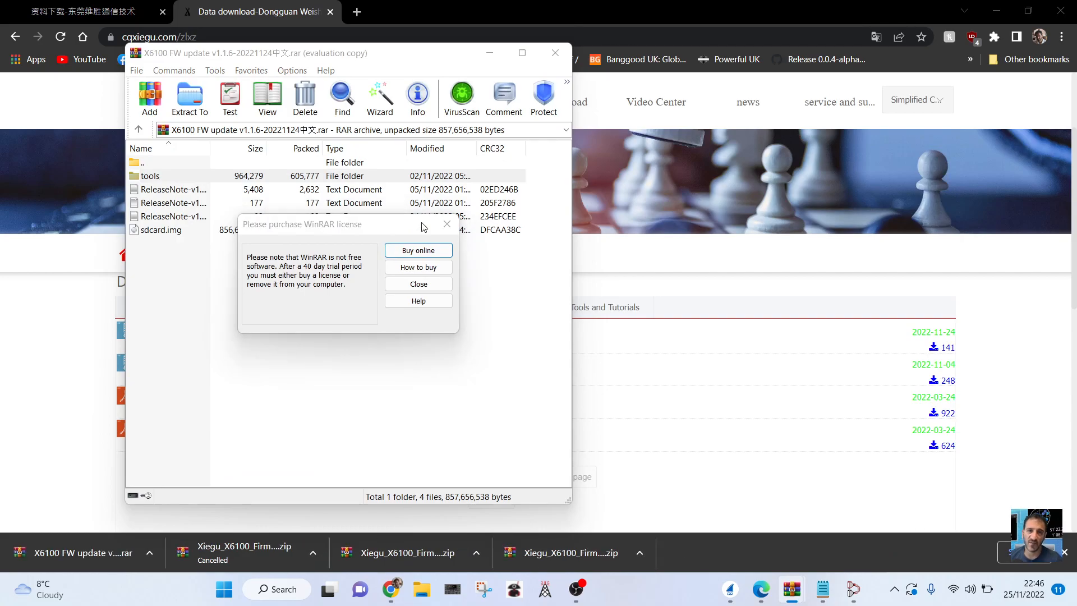
left_click(417, 283)
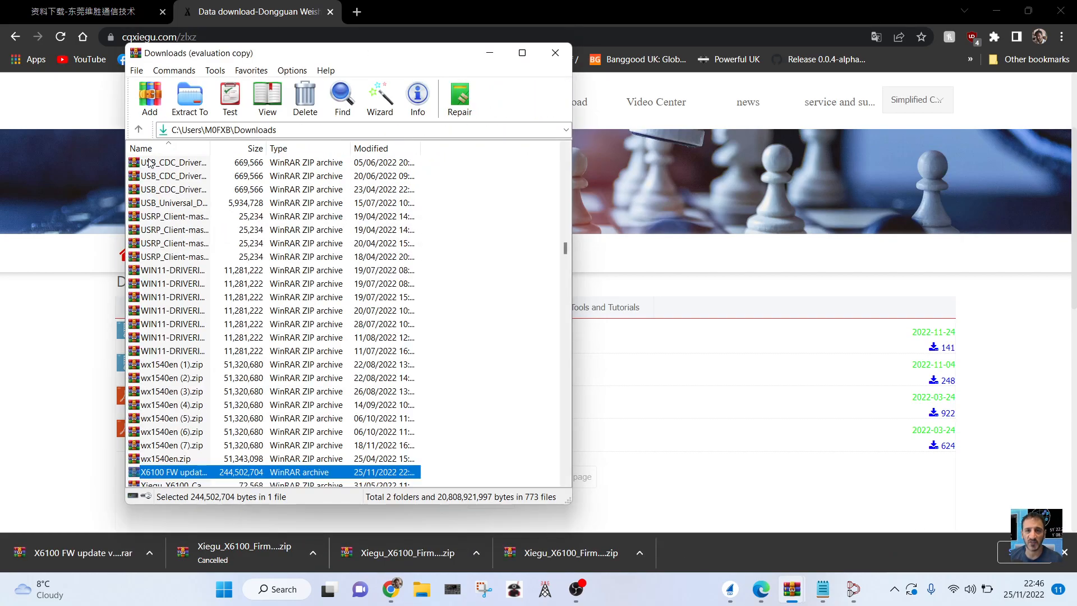
left_click(138, 130)
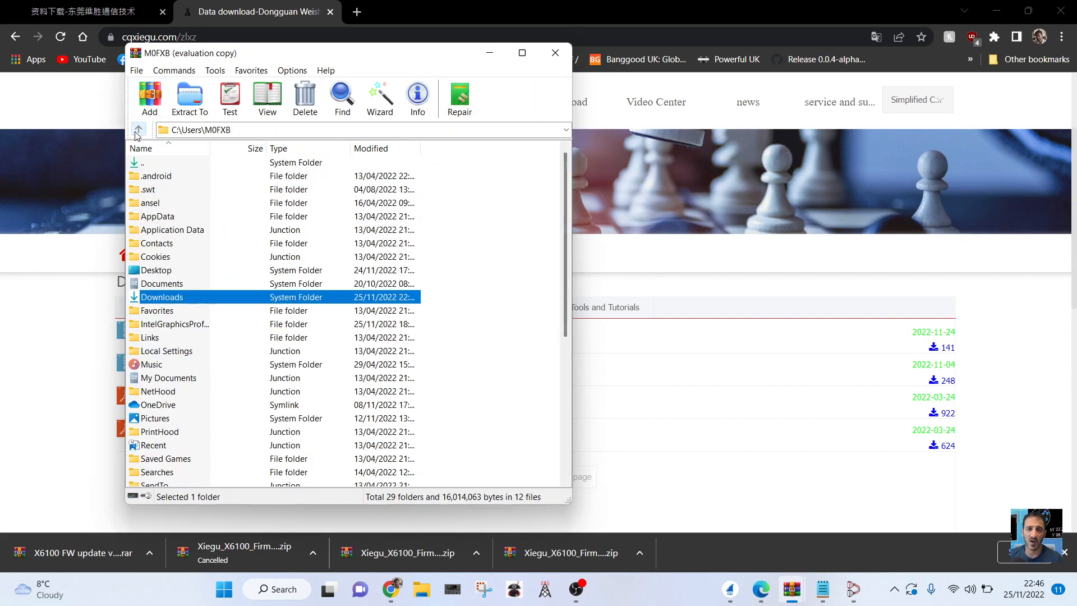
left_click(137, 130)
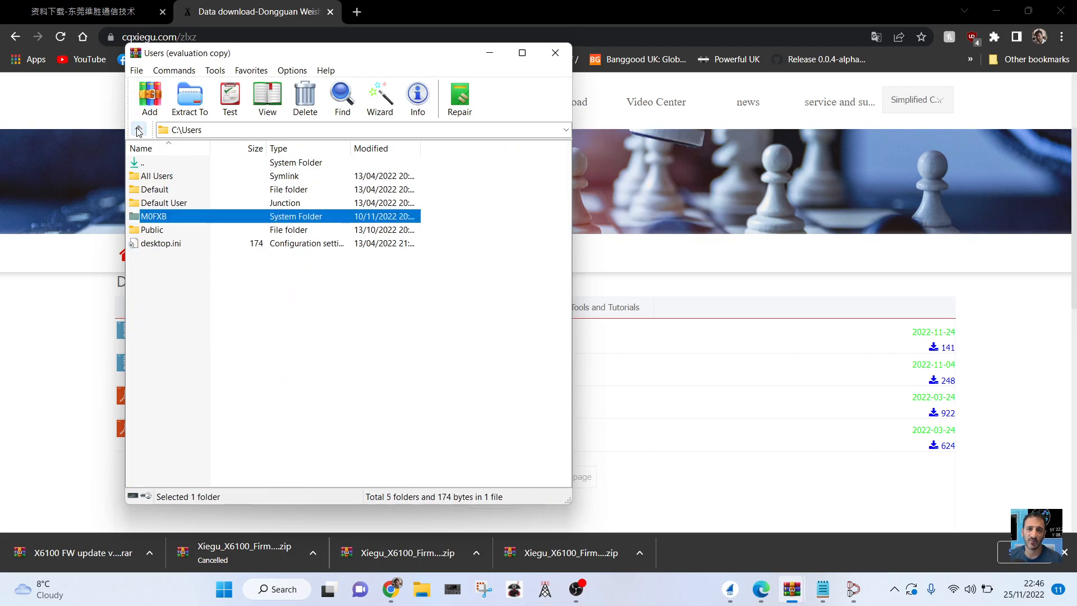
left_click(137, 130)
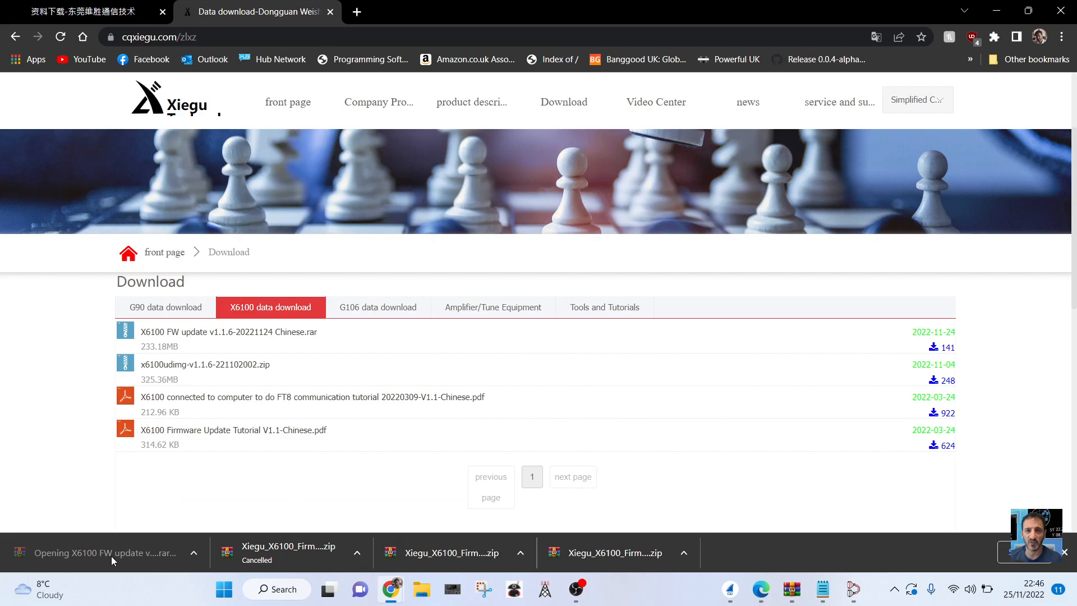
left_click(103, 552)
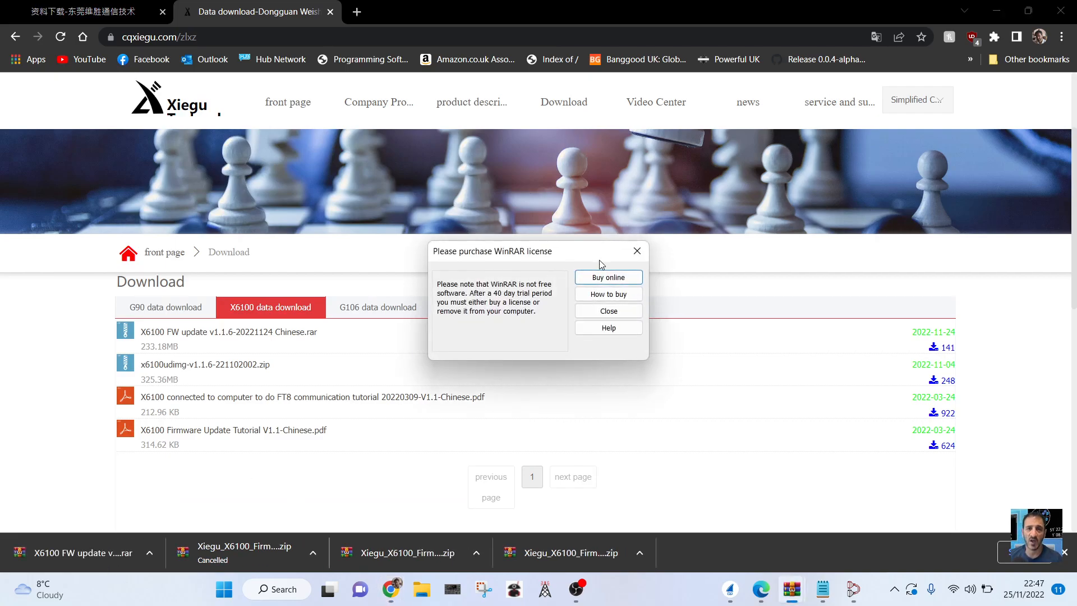
left_click(607, 311)
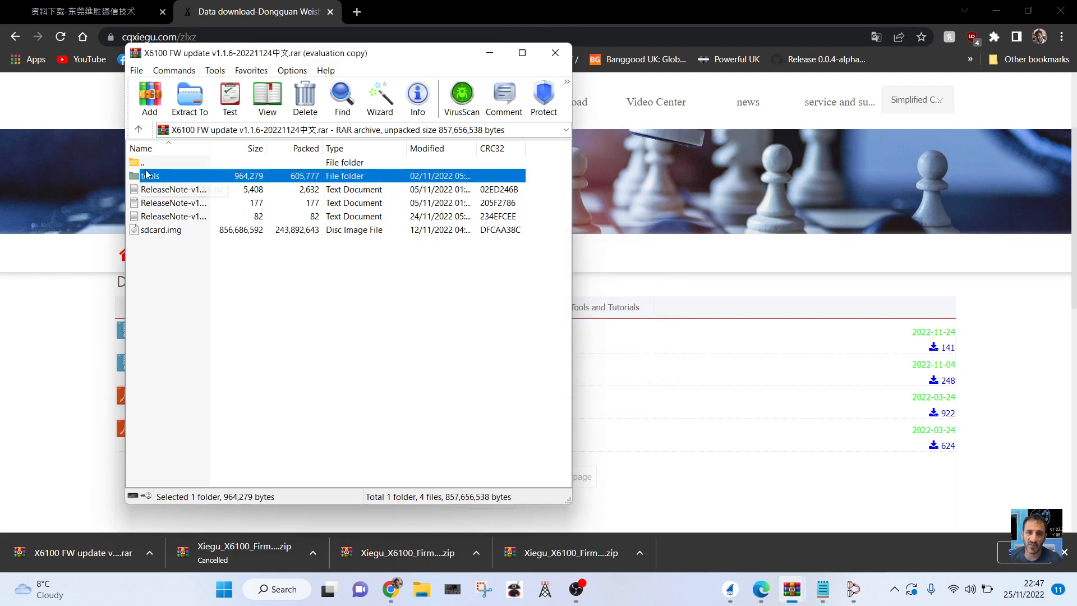
left_click(139, 130)
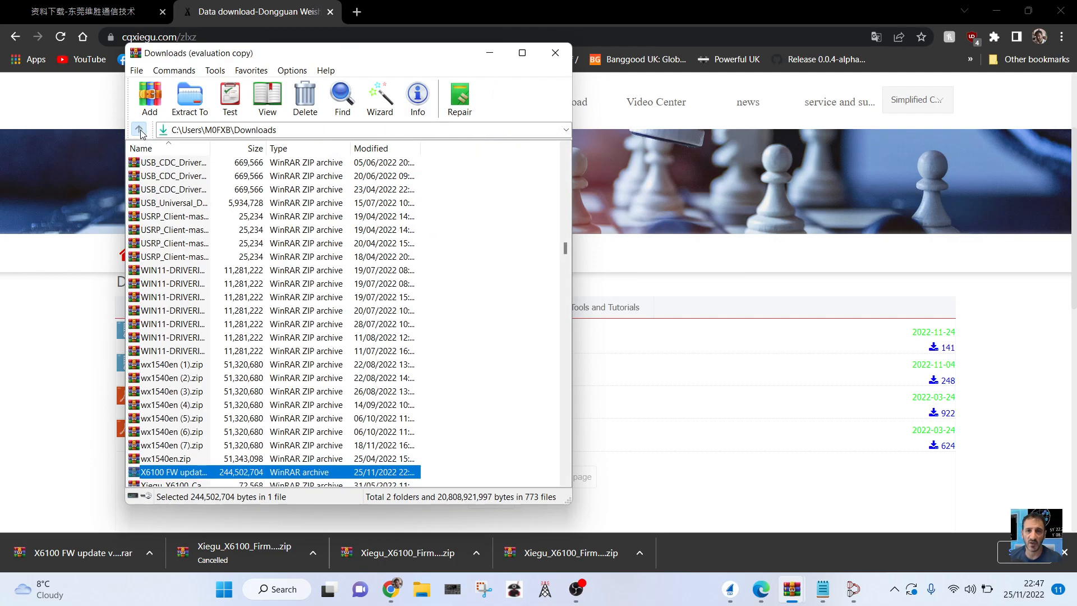
left_click(139, 130)
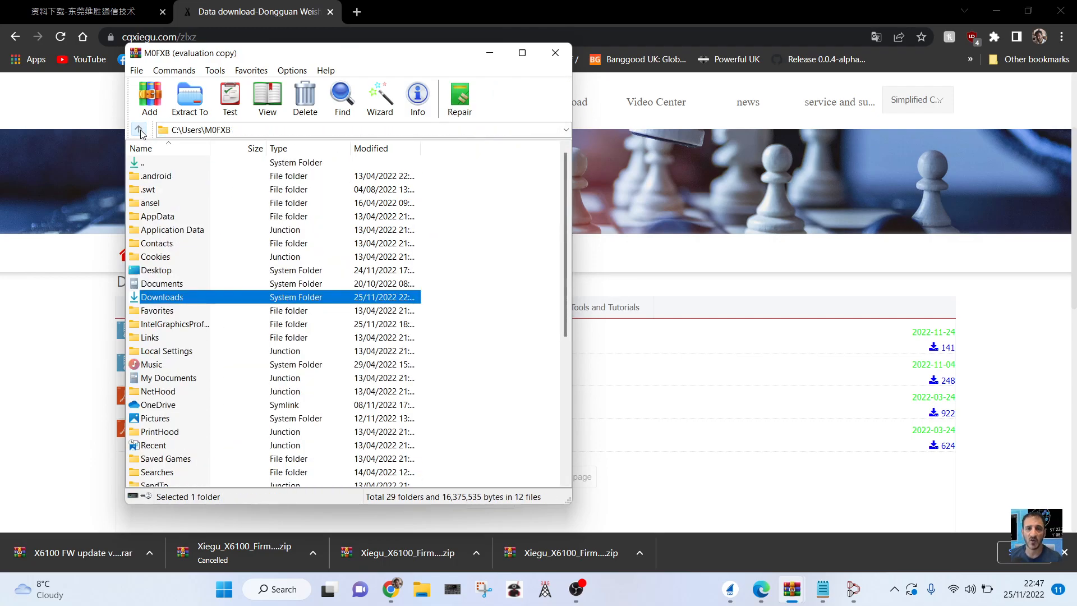
left_click(139, 130)
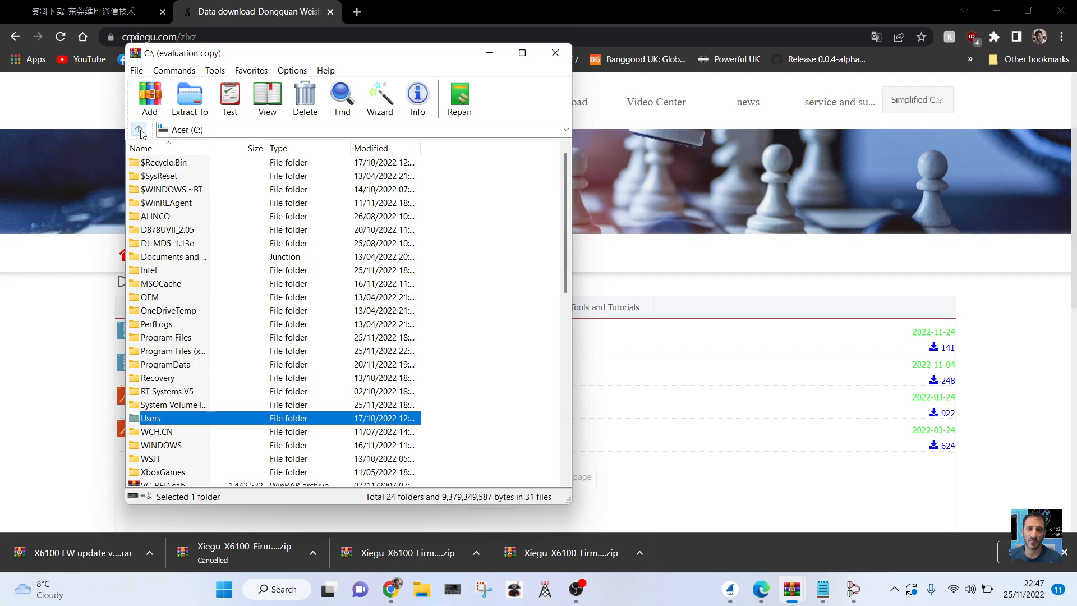
left_click(139, 131)
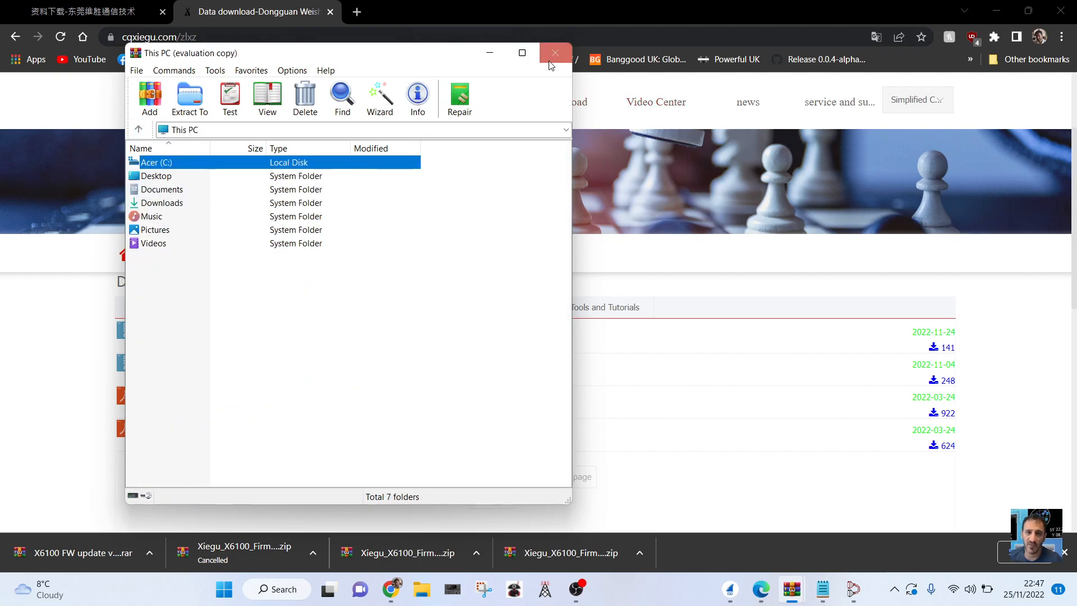
left_click(555, 53)
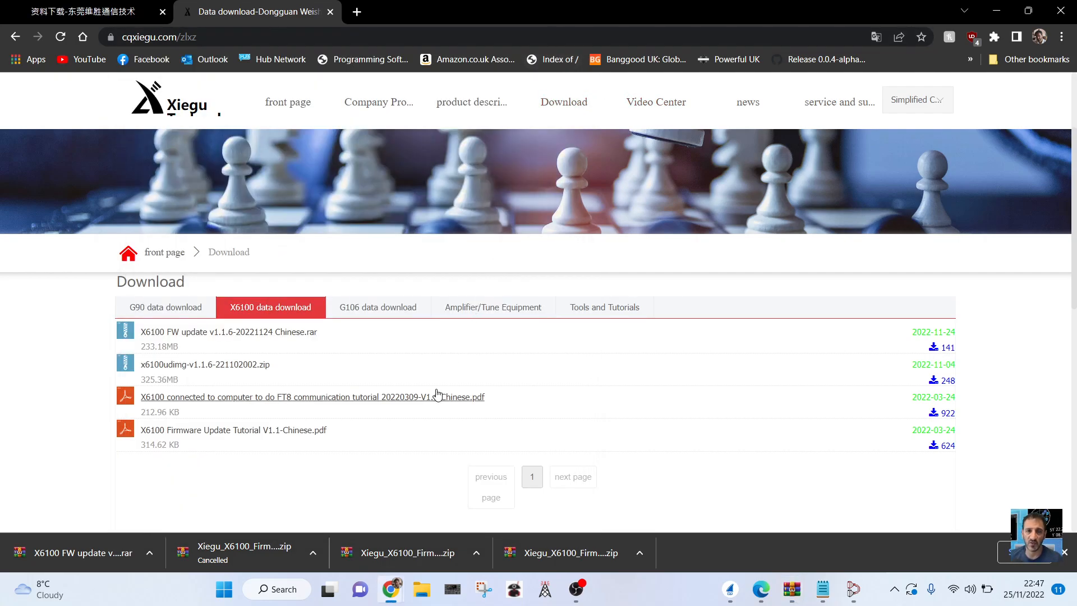